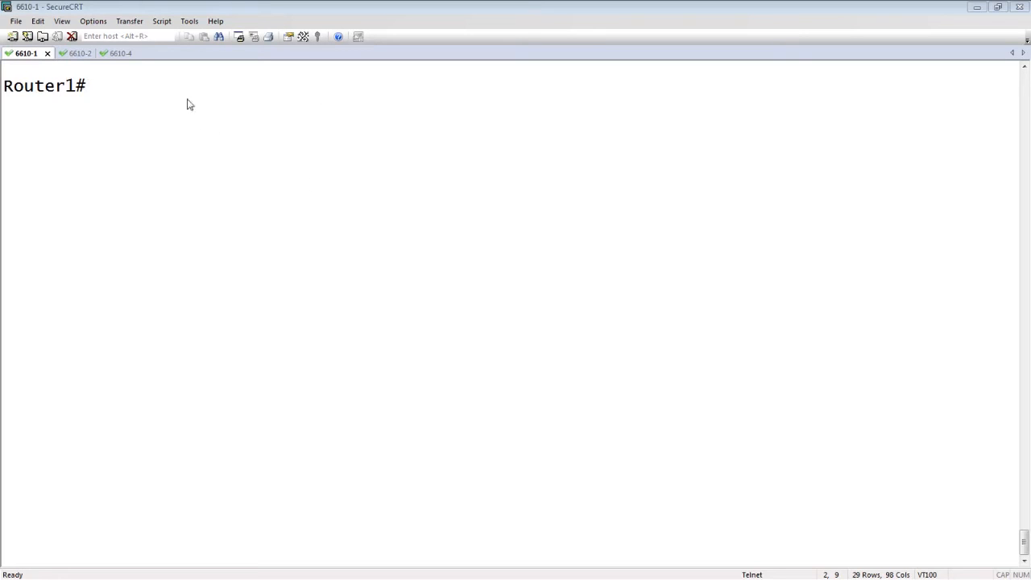
List Router1's OSPF neighbors, then begin displaying its running configuration with 'sh run'.
key("Return")
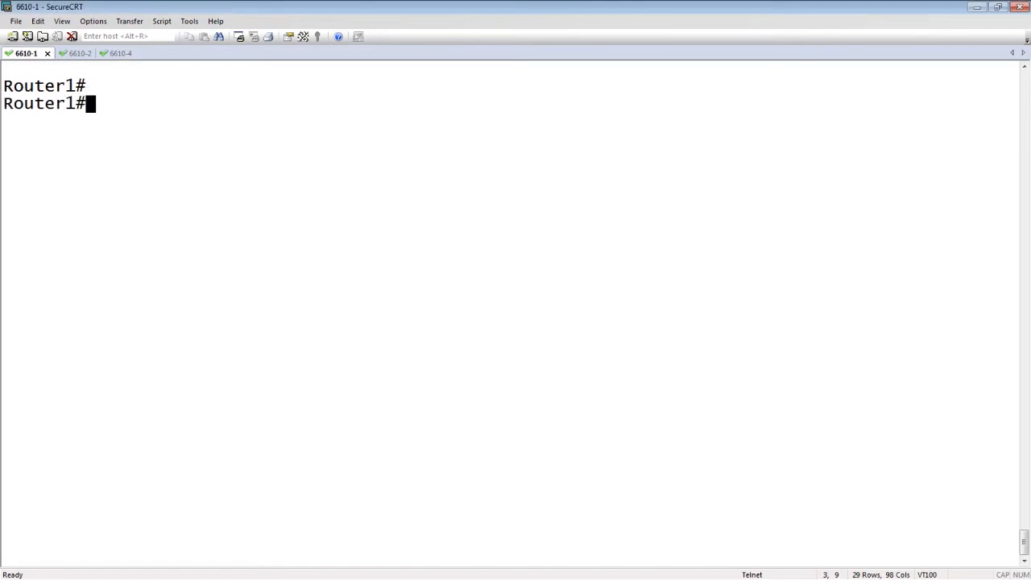
type("show")
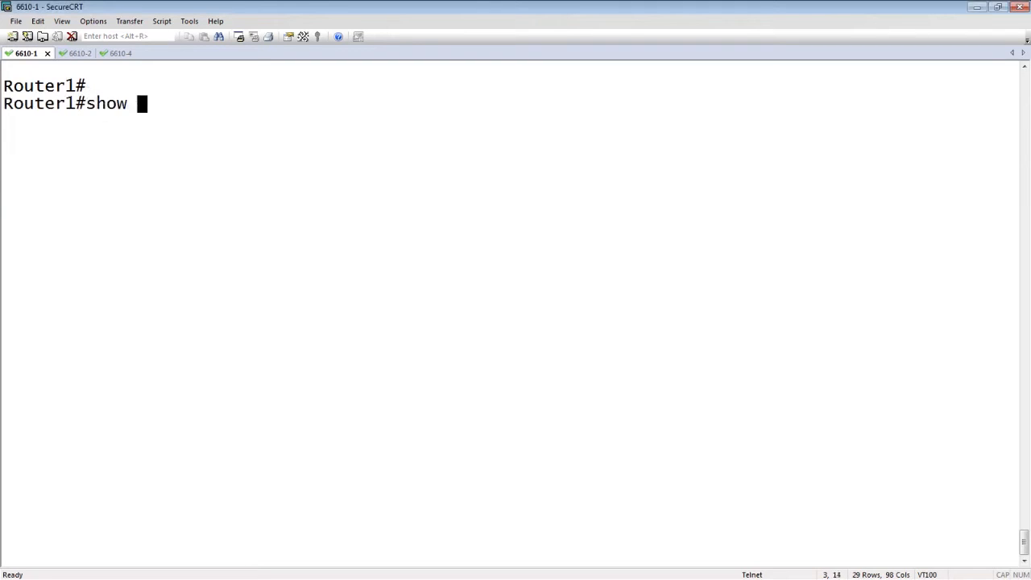
type("ip ospf neig")
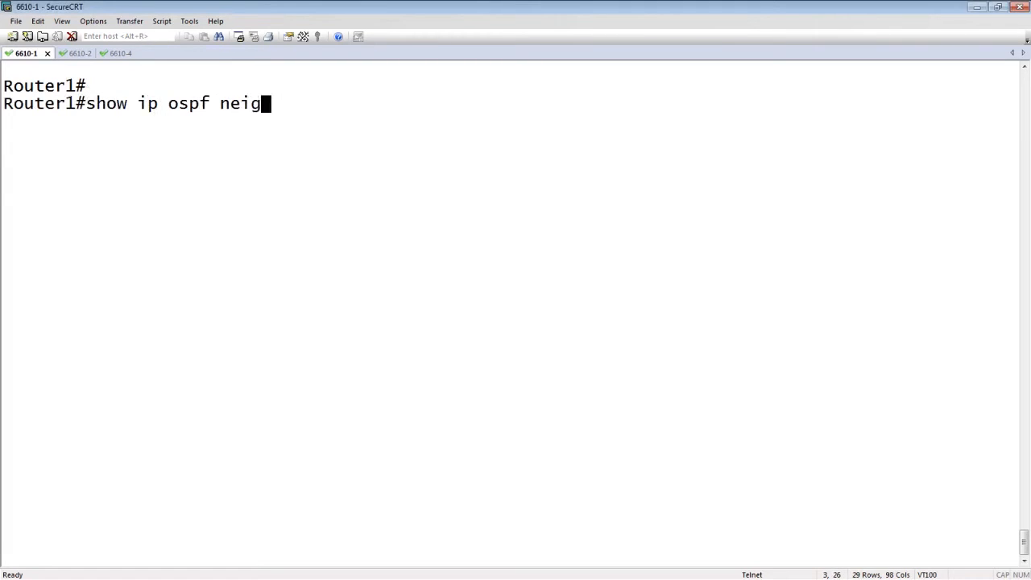
key("Return")
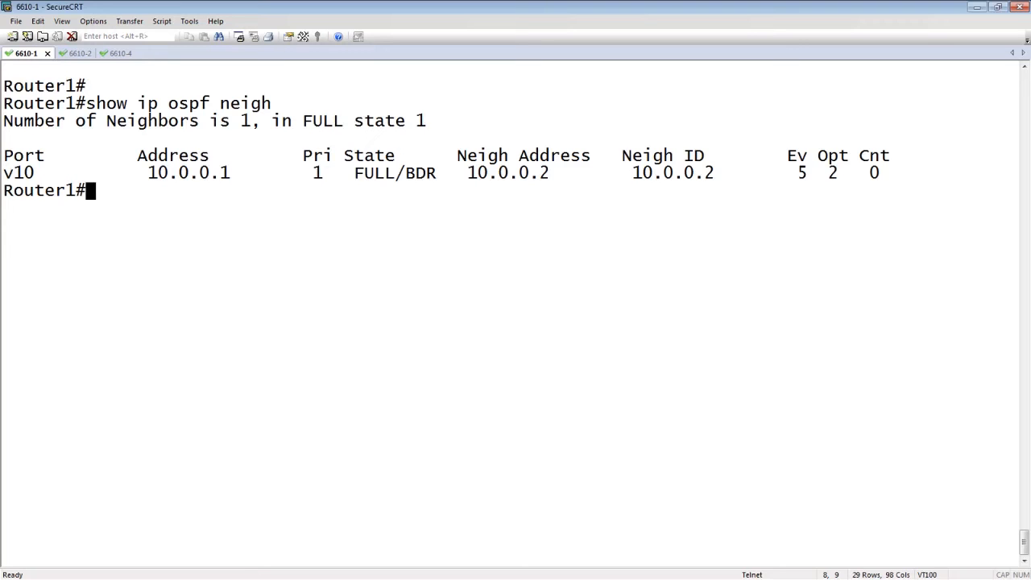
type("sh run")
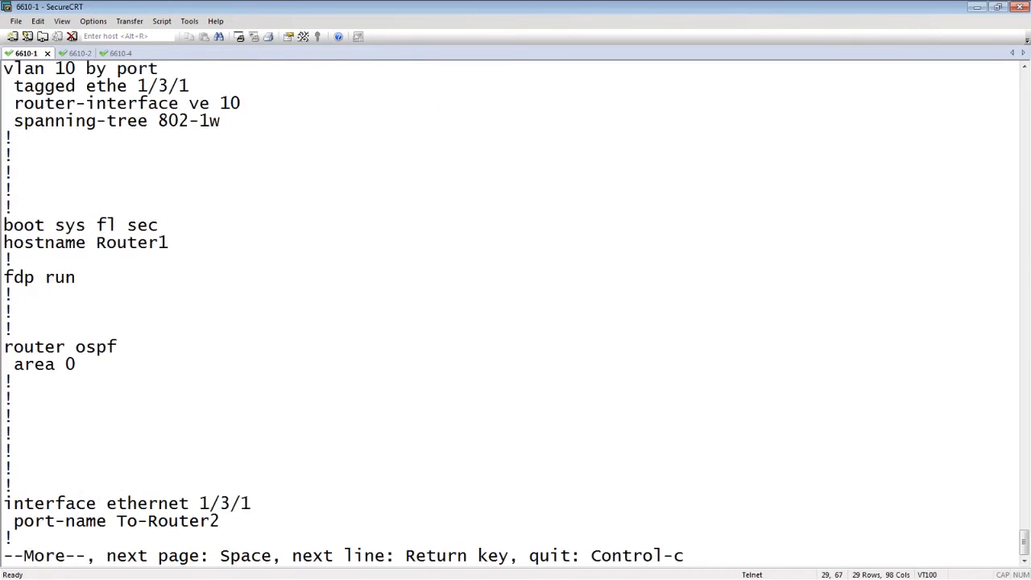
Page to the end of Router1's running configuration, showing port 1/3/3 at 11.0.0.1.
key("space")
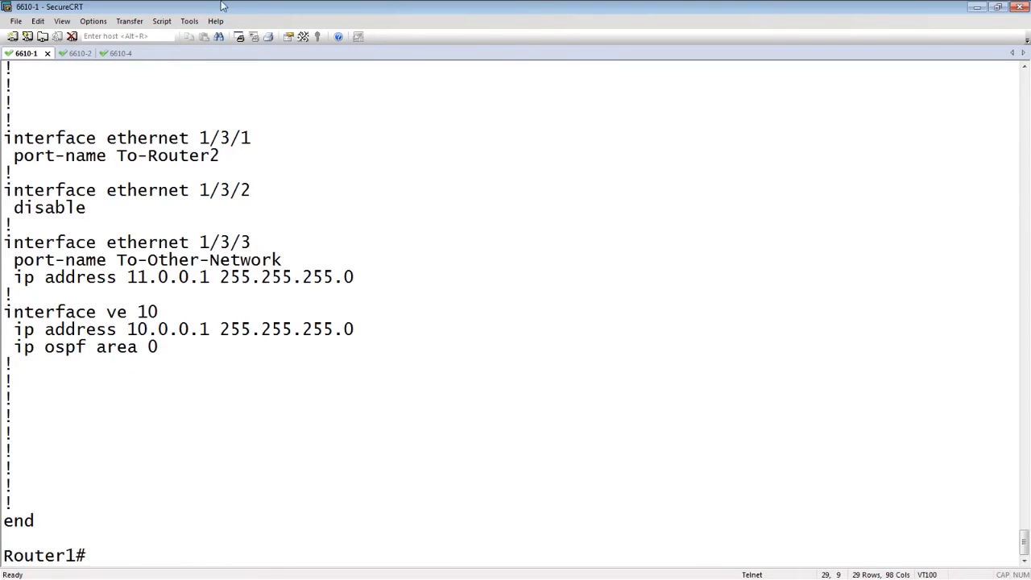
mouse_move(30, 278)
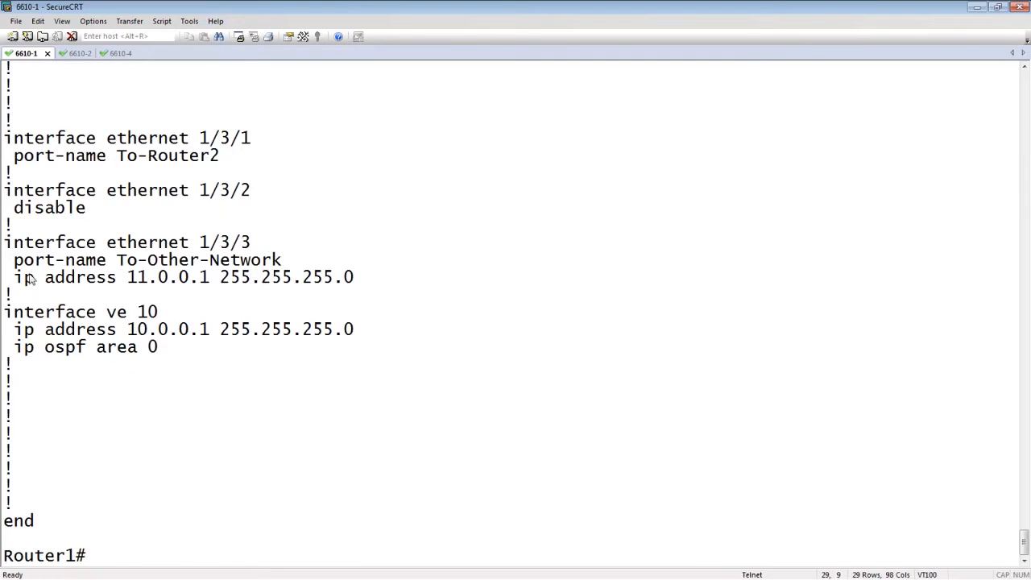
mouse_move(193, 290)
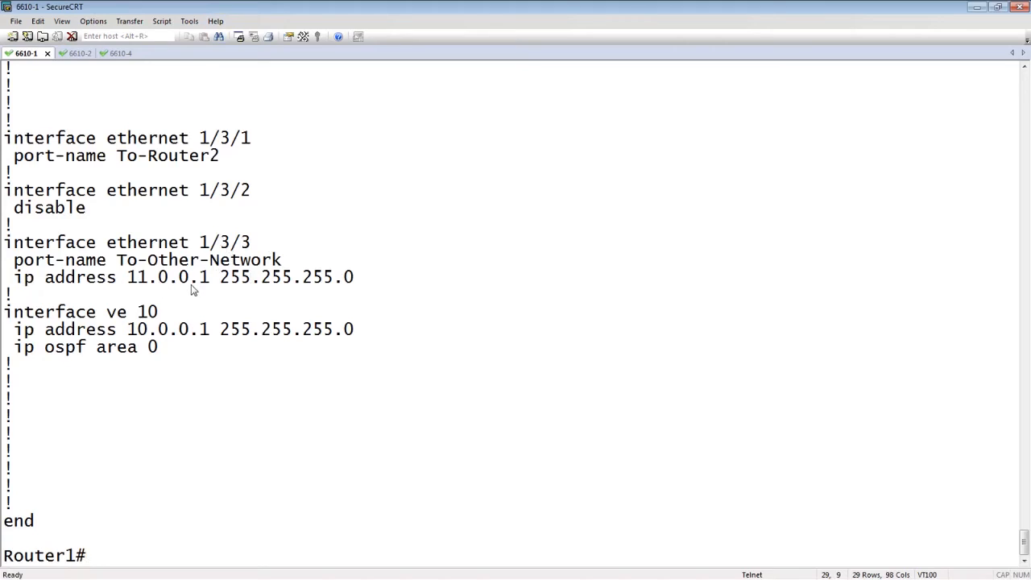
mouse_move(360, 287)
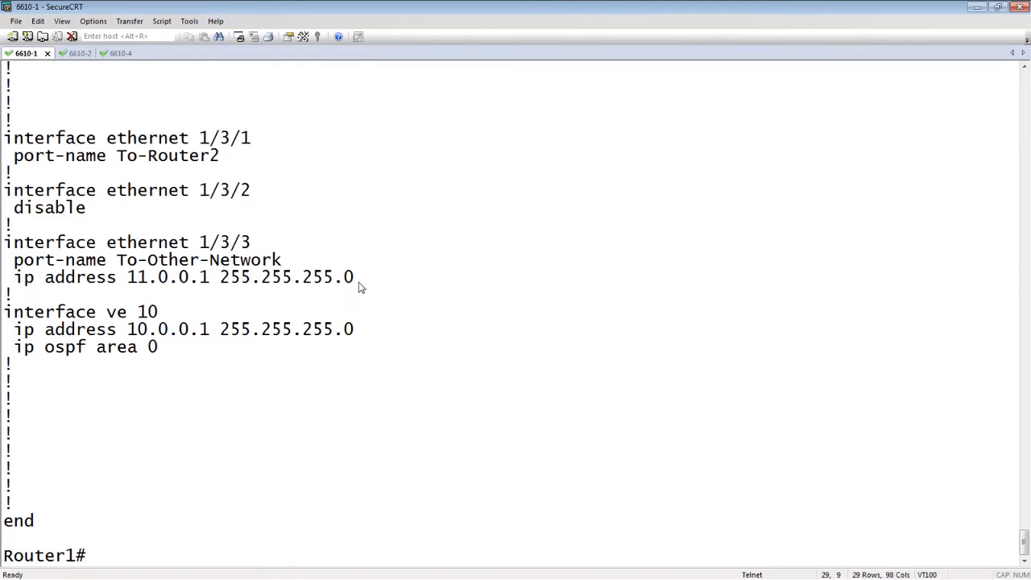
mouse_move(320, 256)
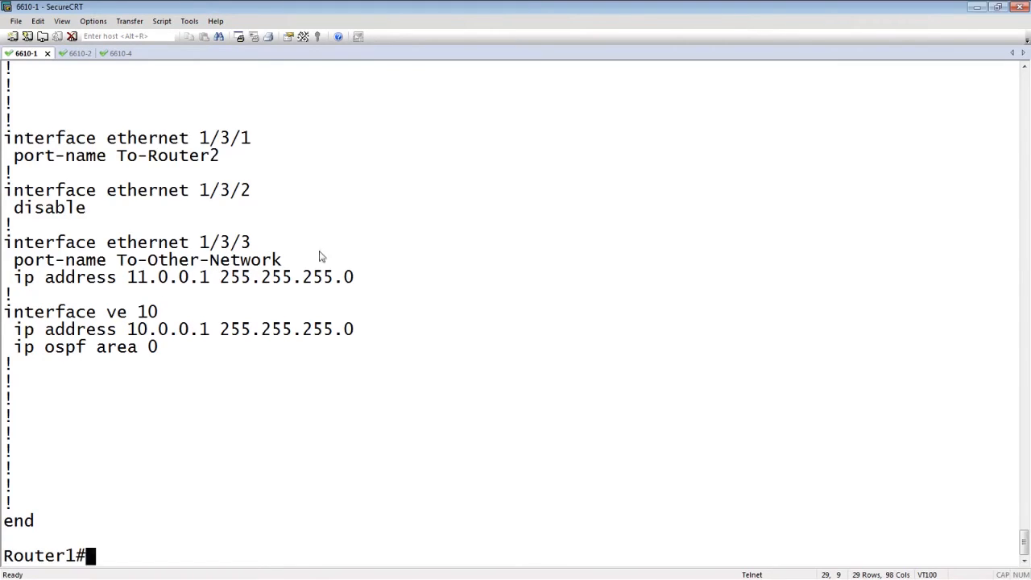
mouse_move(192, 274)
type("config t")
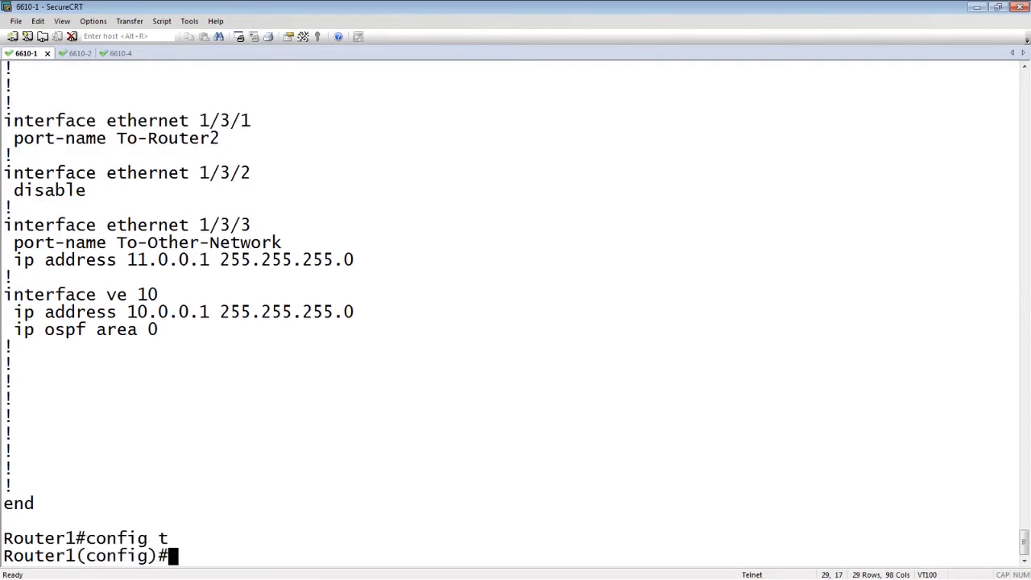
Place Router1 interface ethernet 1/3/3 in OSPF area 0 and start the neighbor check.
type("int e")
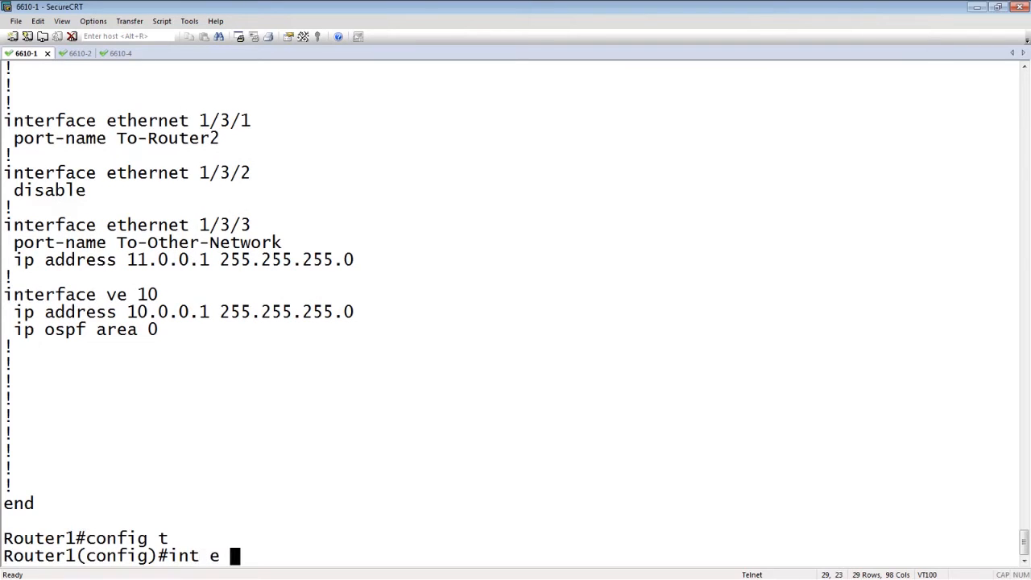
key("Return")
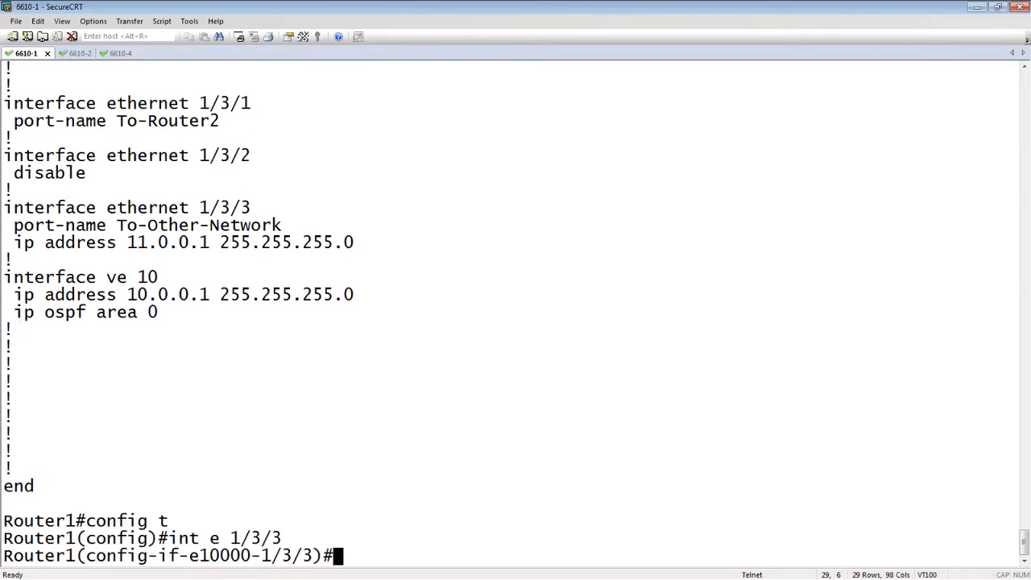
type("ip ospf a")
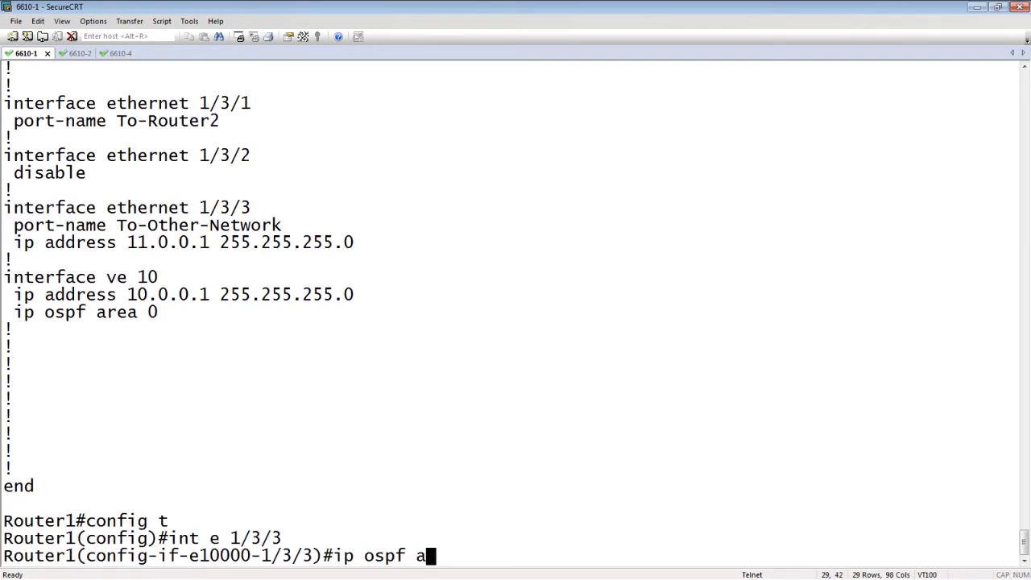
key("Return")
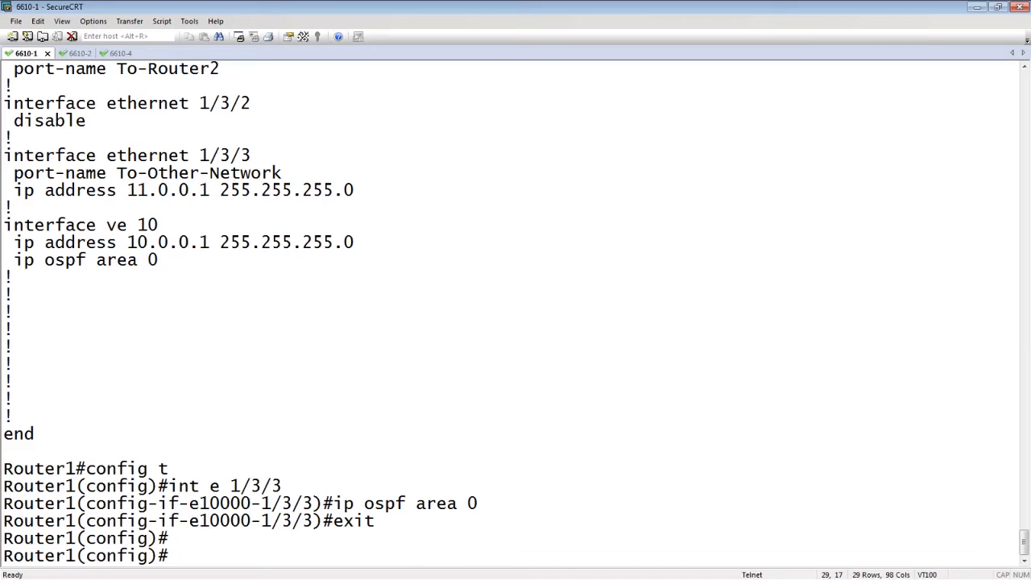
type("show ip ospf neigh")
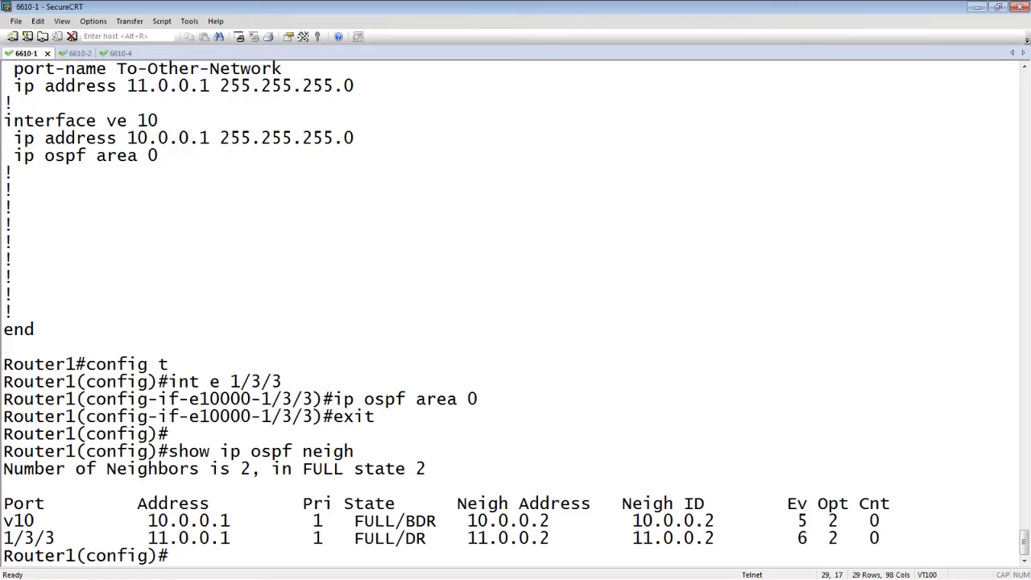
mouse_move(111, 91)
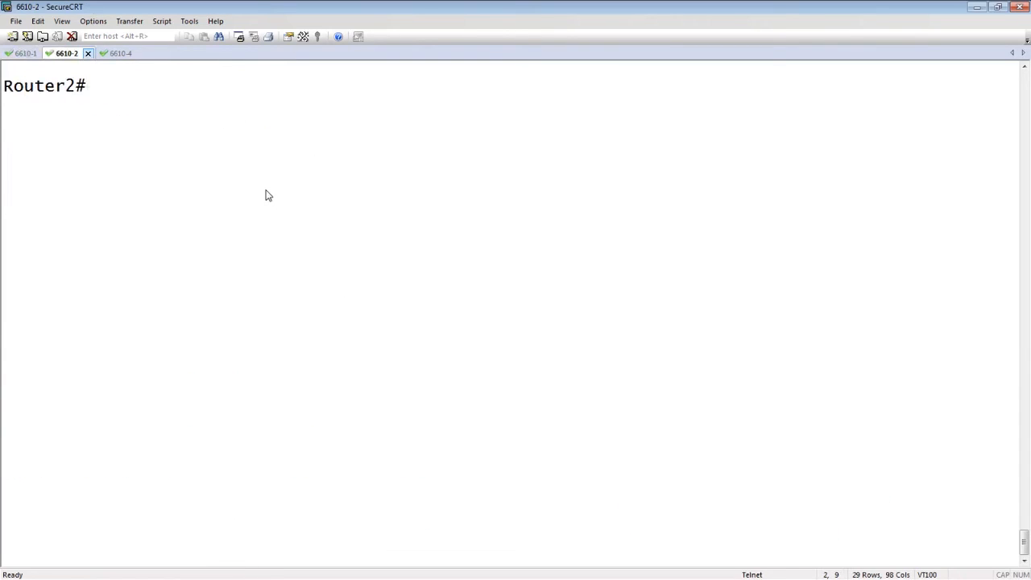
type("show ip route")
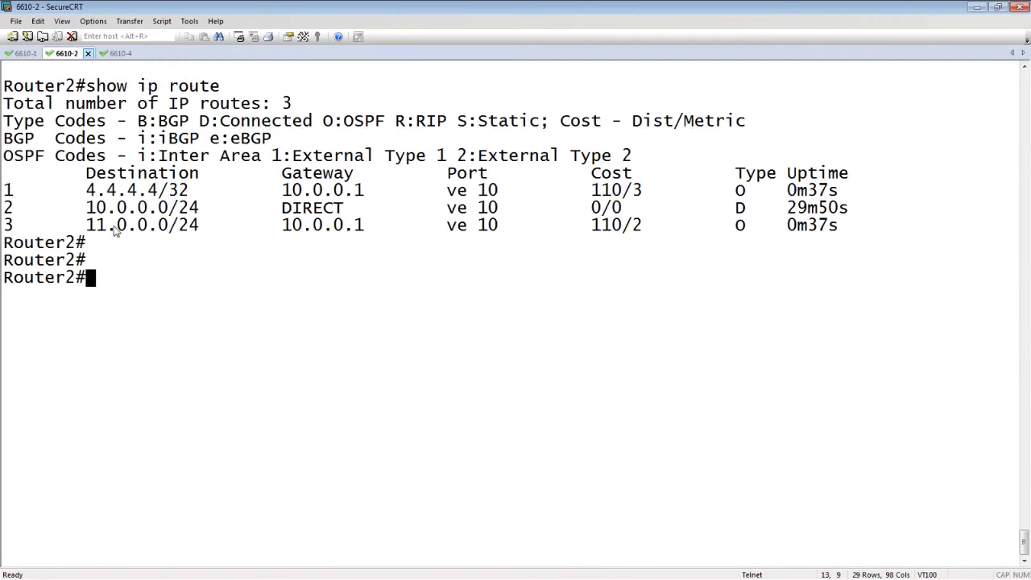
mouse_move(627, 233)
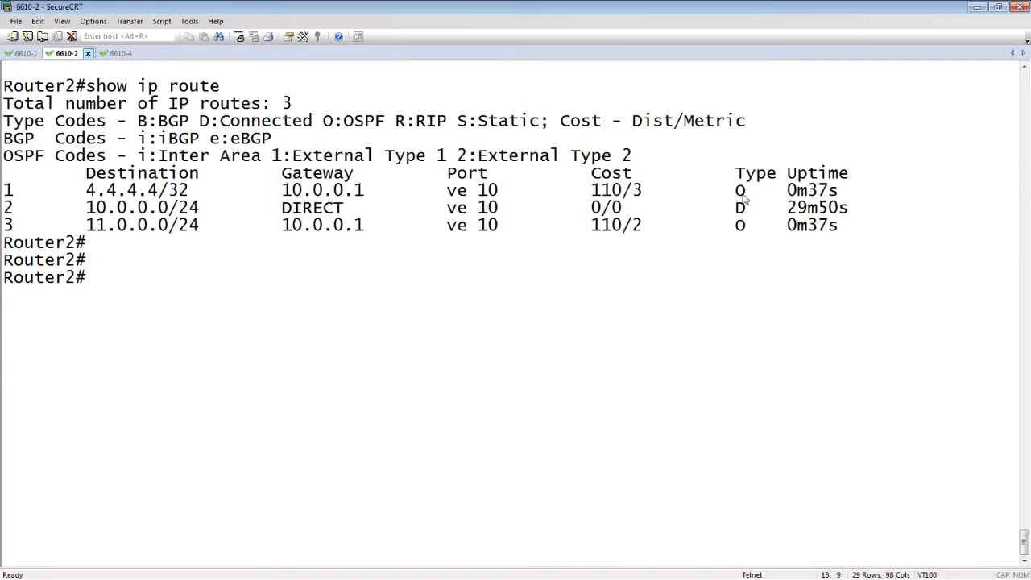
mouse_move(53, 200)
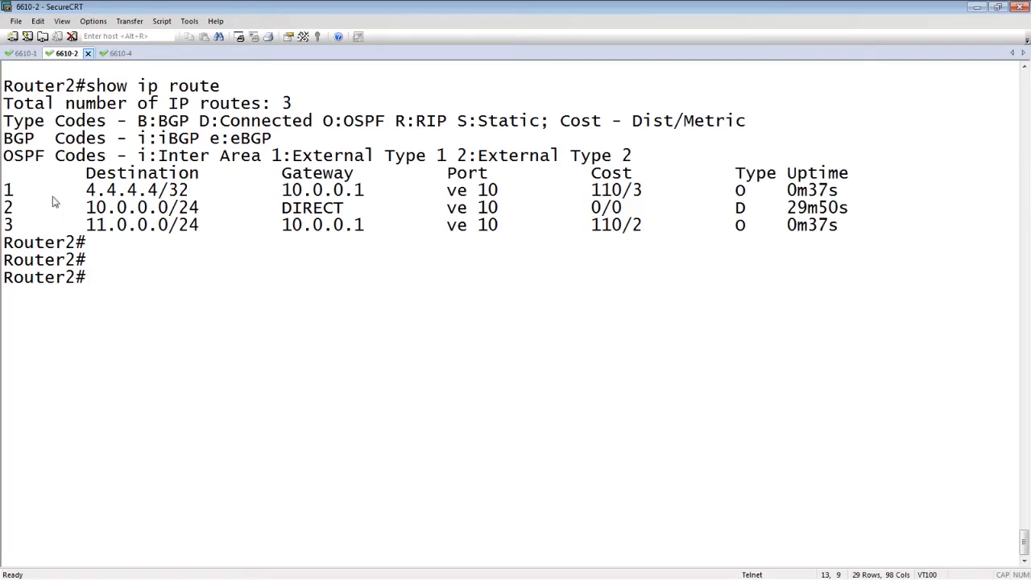
mouse_move(169, 200)
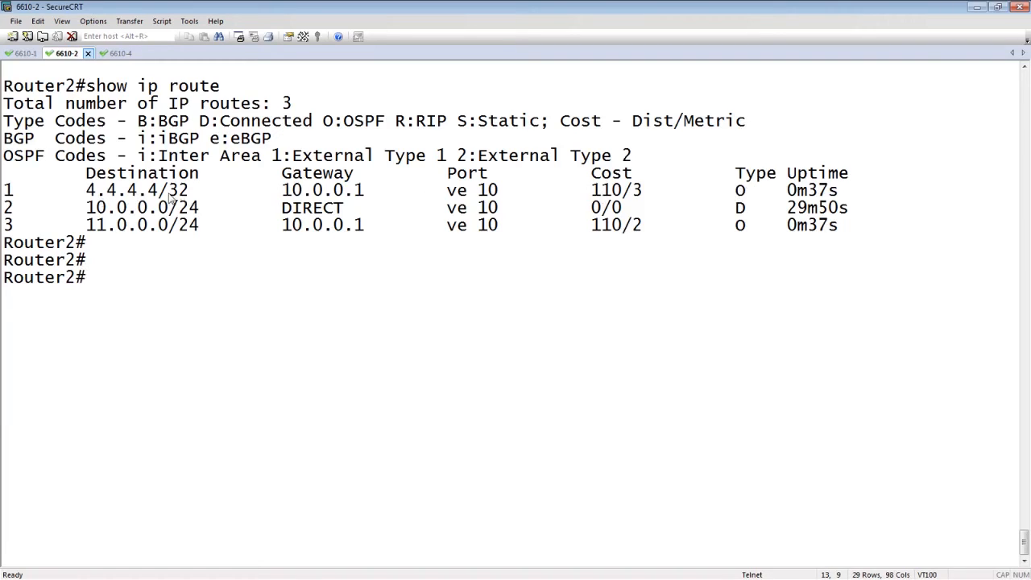
mouse_move(708, 189)
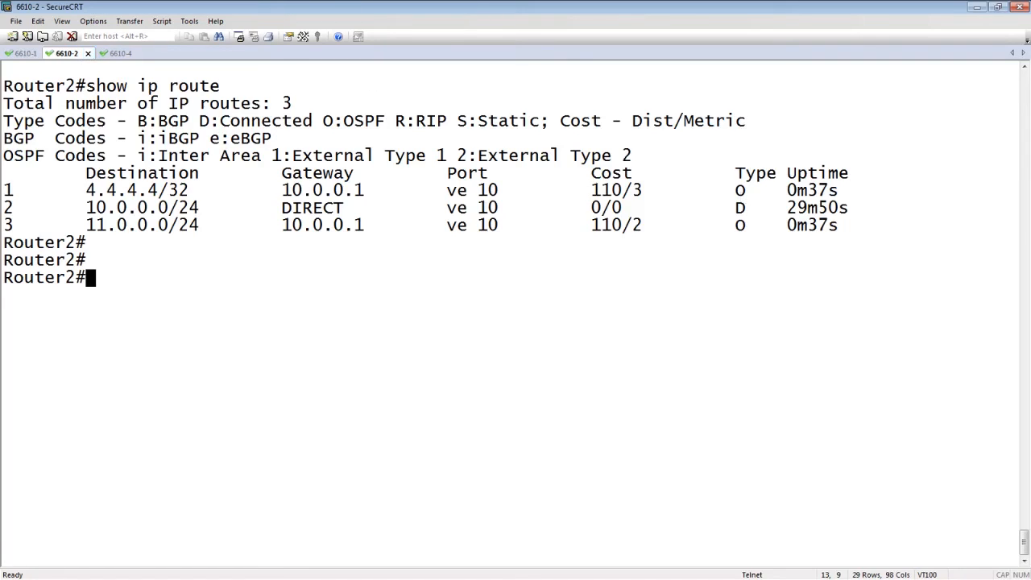
On the Router1 session, enter configuration mode for interface ethernet 1/3/3.
left_click(26, 54)
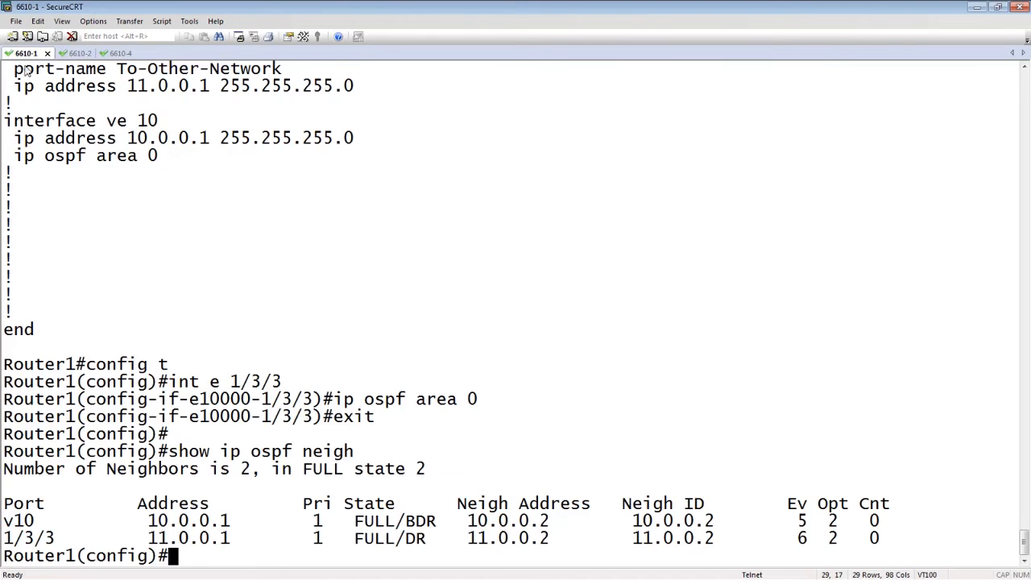
type("config")
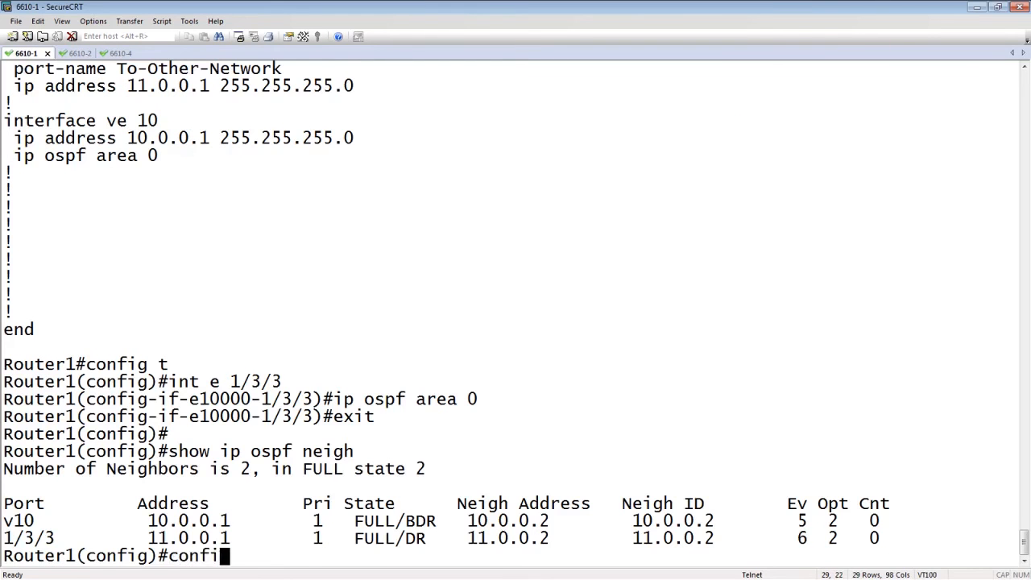
key("Return")
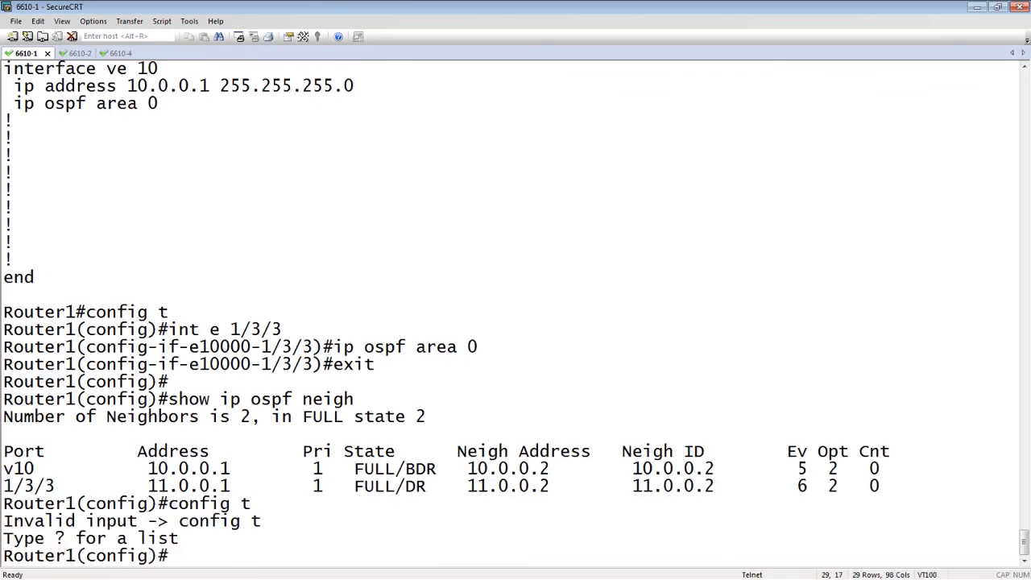
type("int e 1/3")
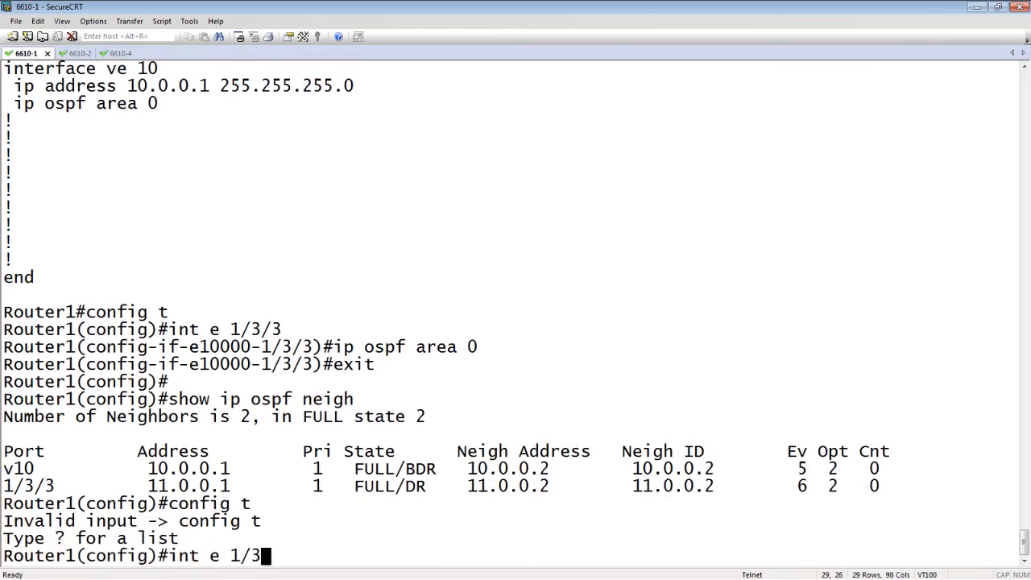
key("Return")
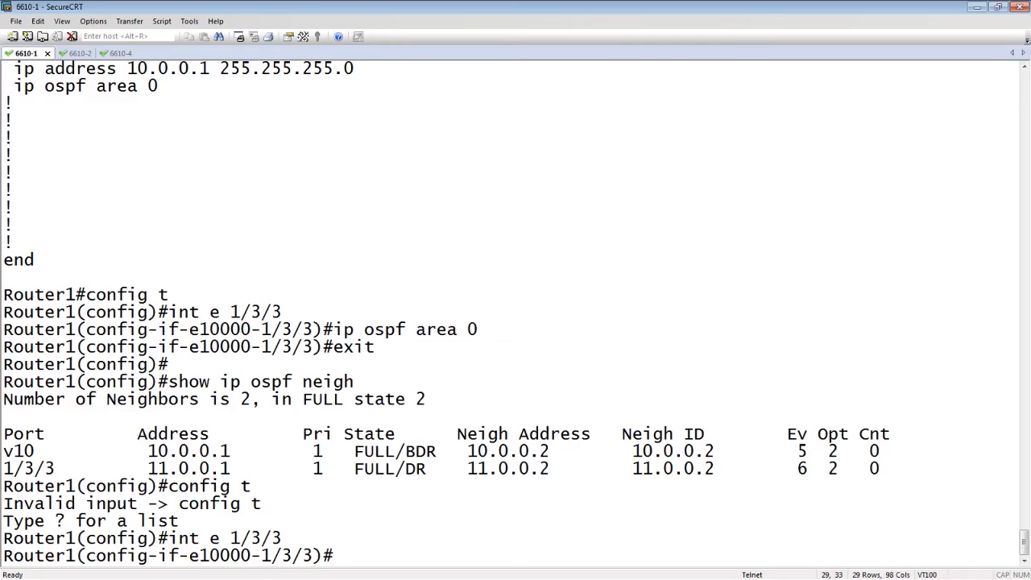
Make interface 1/3/3 OSPF passive and page through the running configuration.
type("ip ospf")
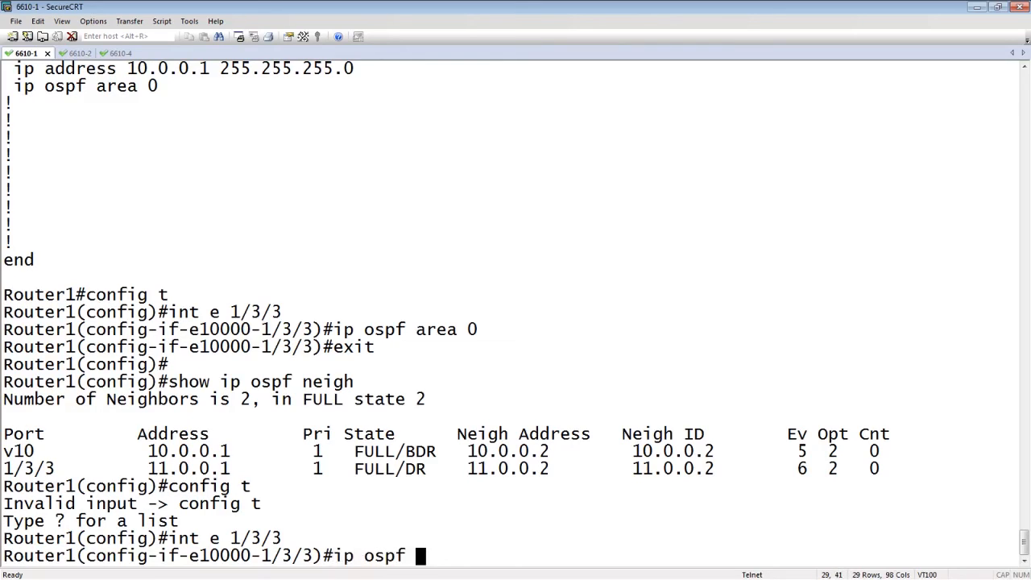
type("passive")
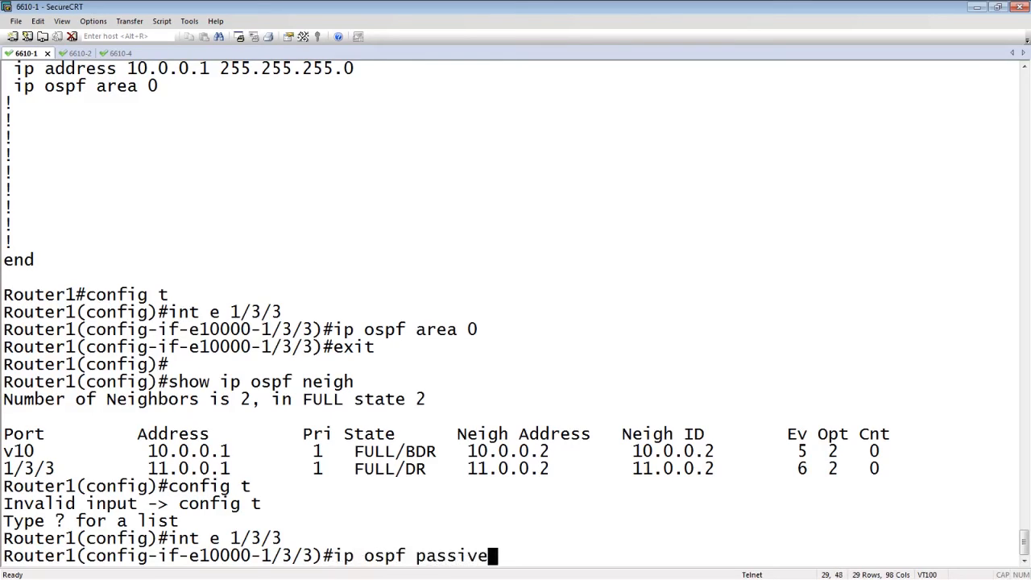
key("Return")
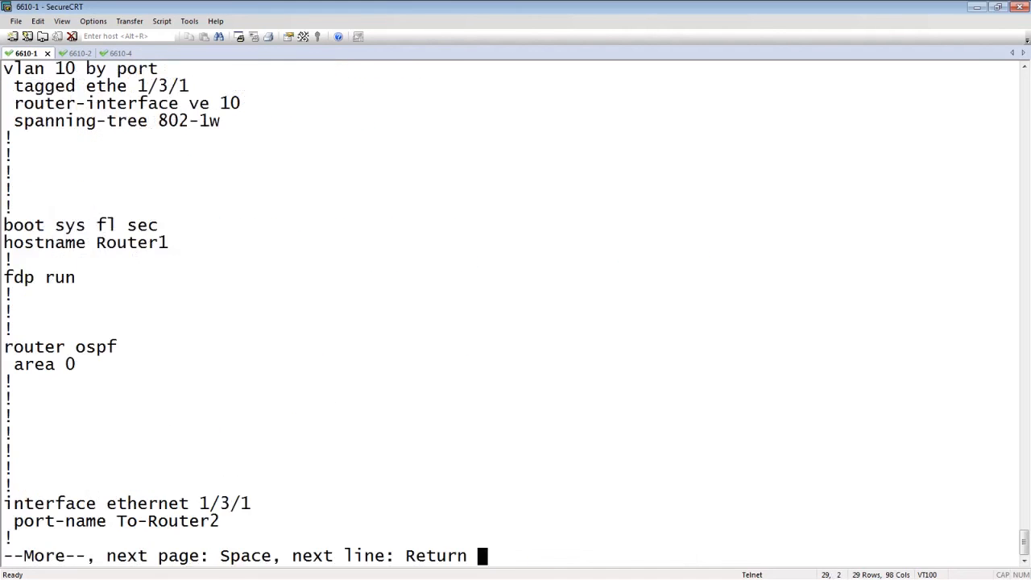
key("space")
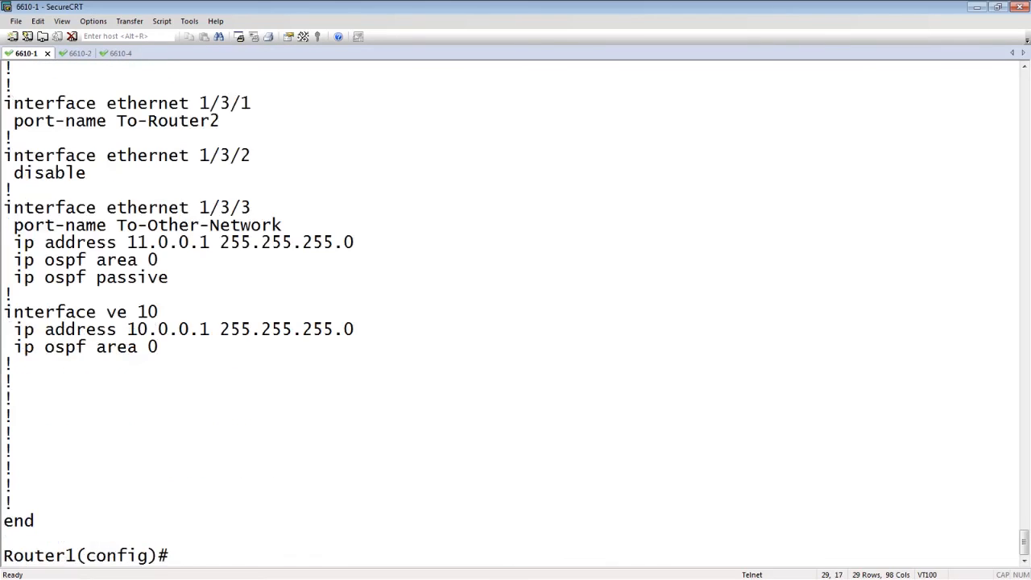
mouse_move(145, 266)
type("exit")
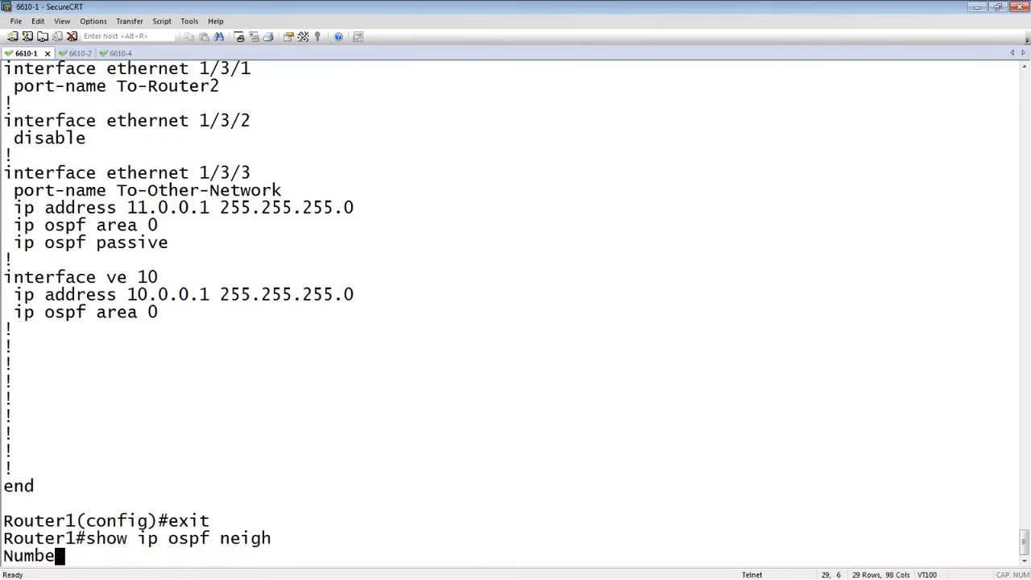
Run the OSPF neighbor check on Router1, showing only 10.0.0.2 as FULL.
key("Return")
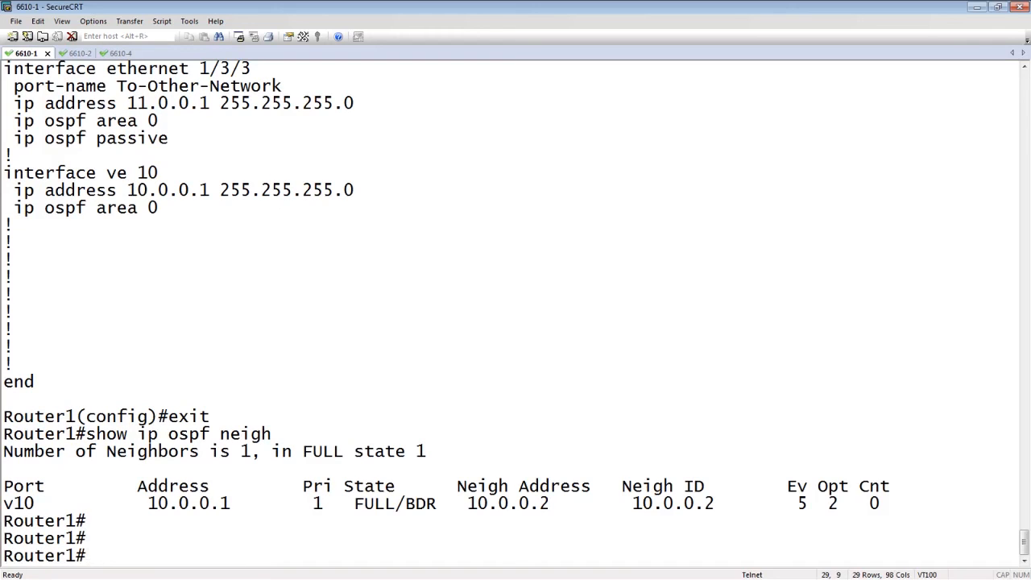
Show Router2's route table with 'show ip route' on the 6610-2 session.
left_click(67, 53)
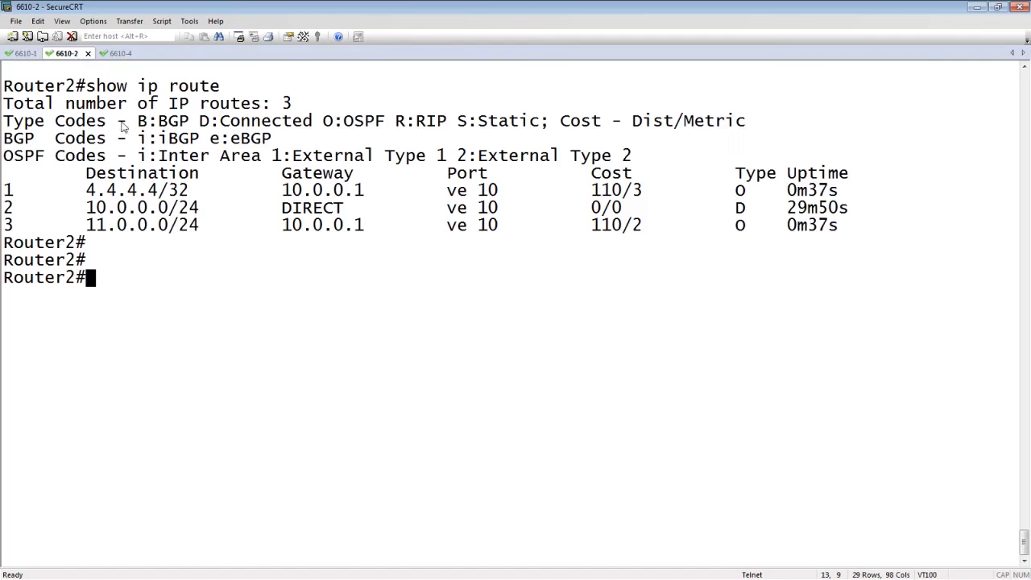
type("show ip route")
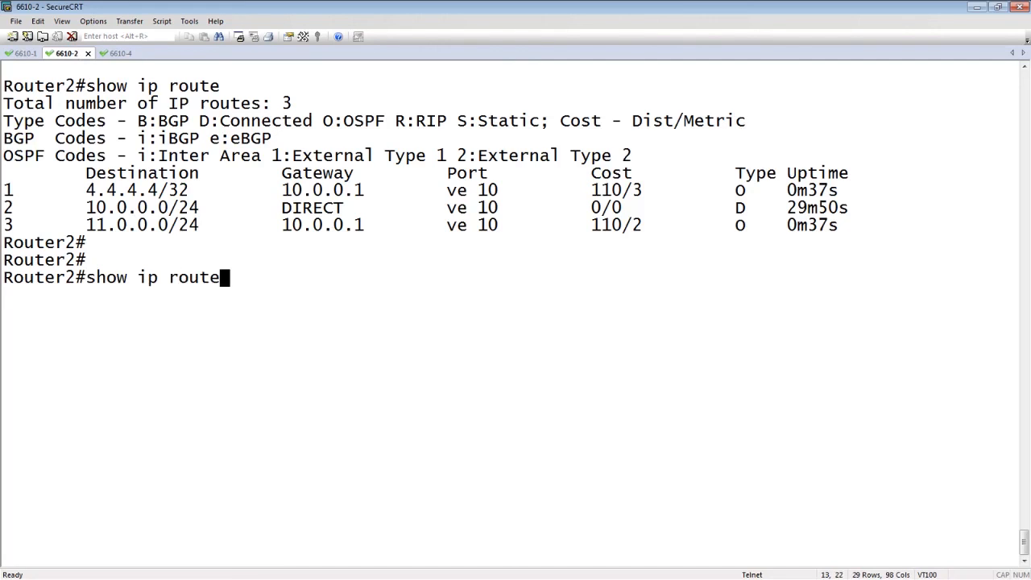
key("Return")
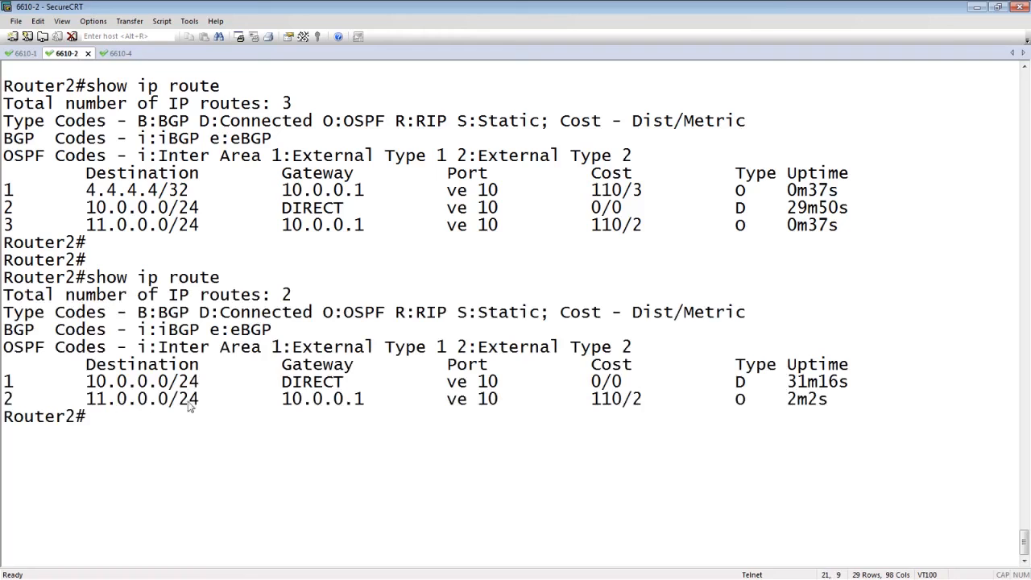
mouse_move(741, 394)
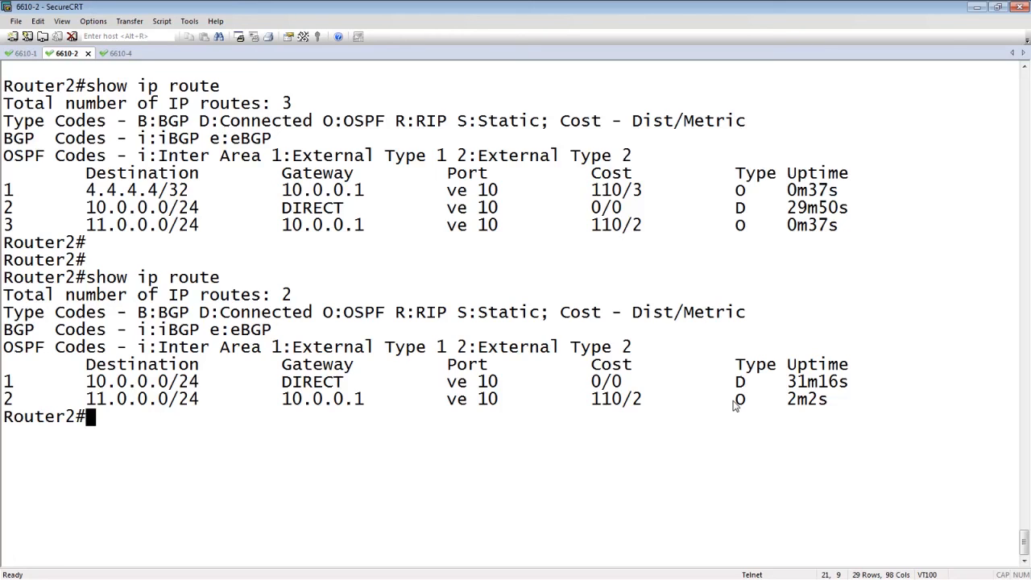
mouse_move(101, 197)
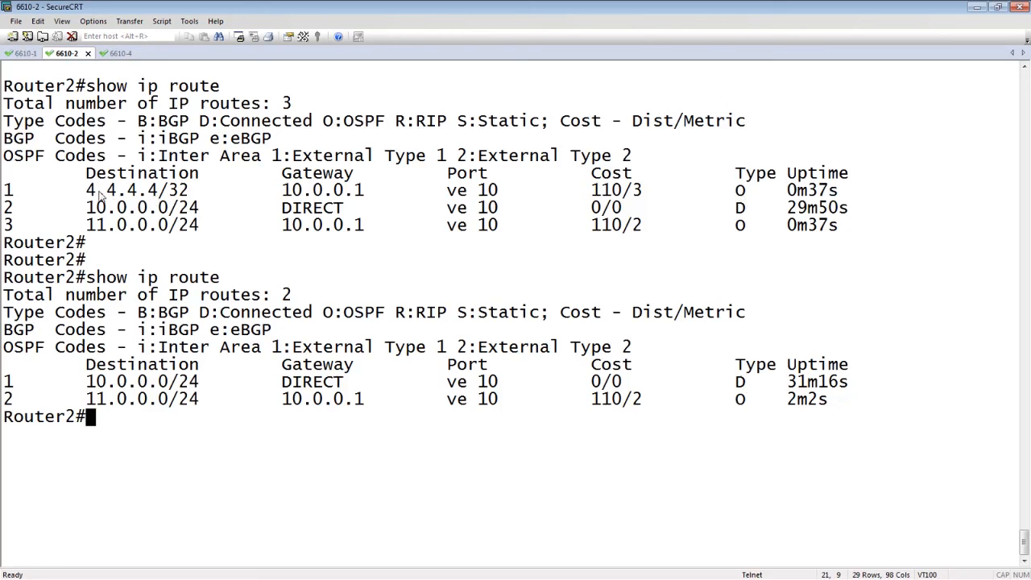
mouse_move(244, 195)
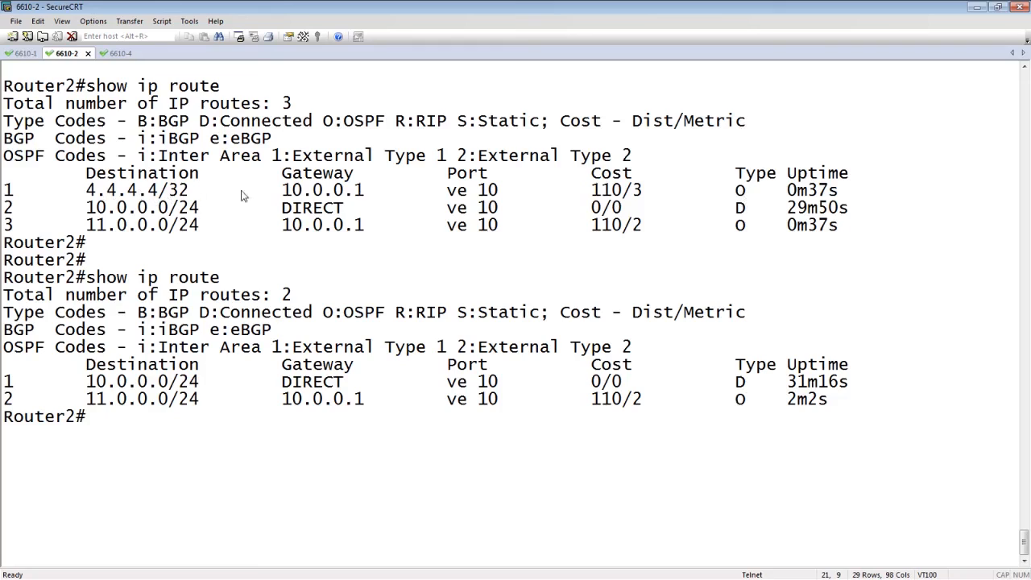
mouse_move(825, 200)
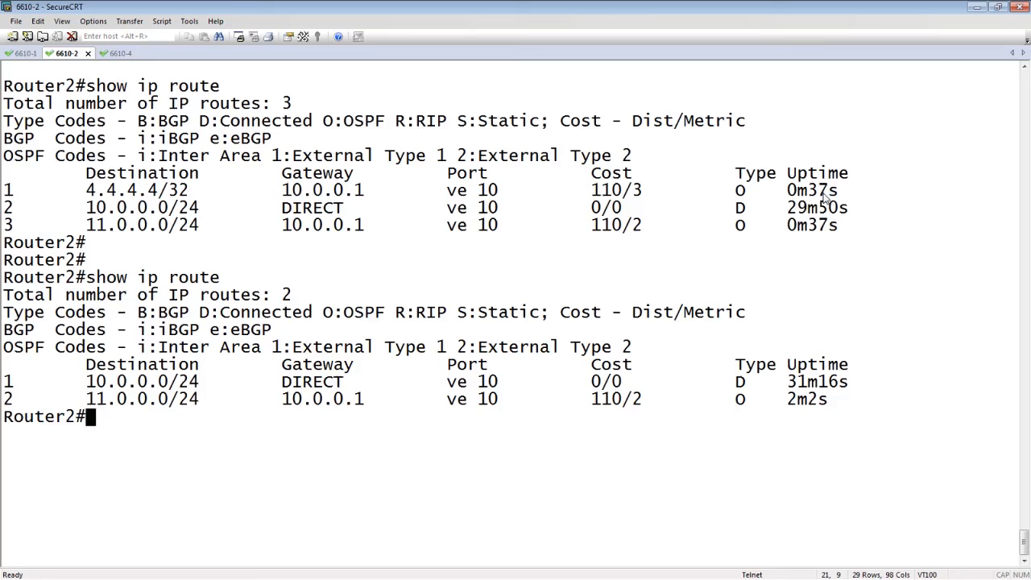
mouse_move(276, 6)
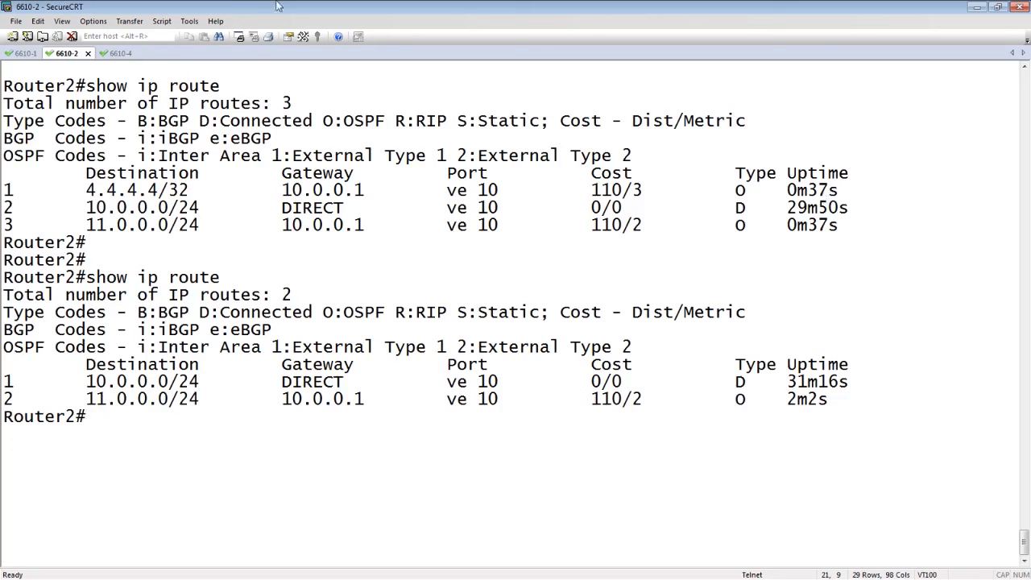